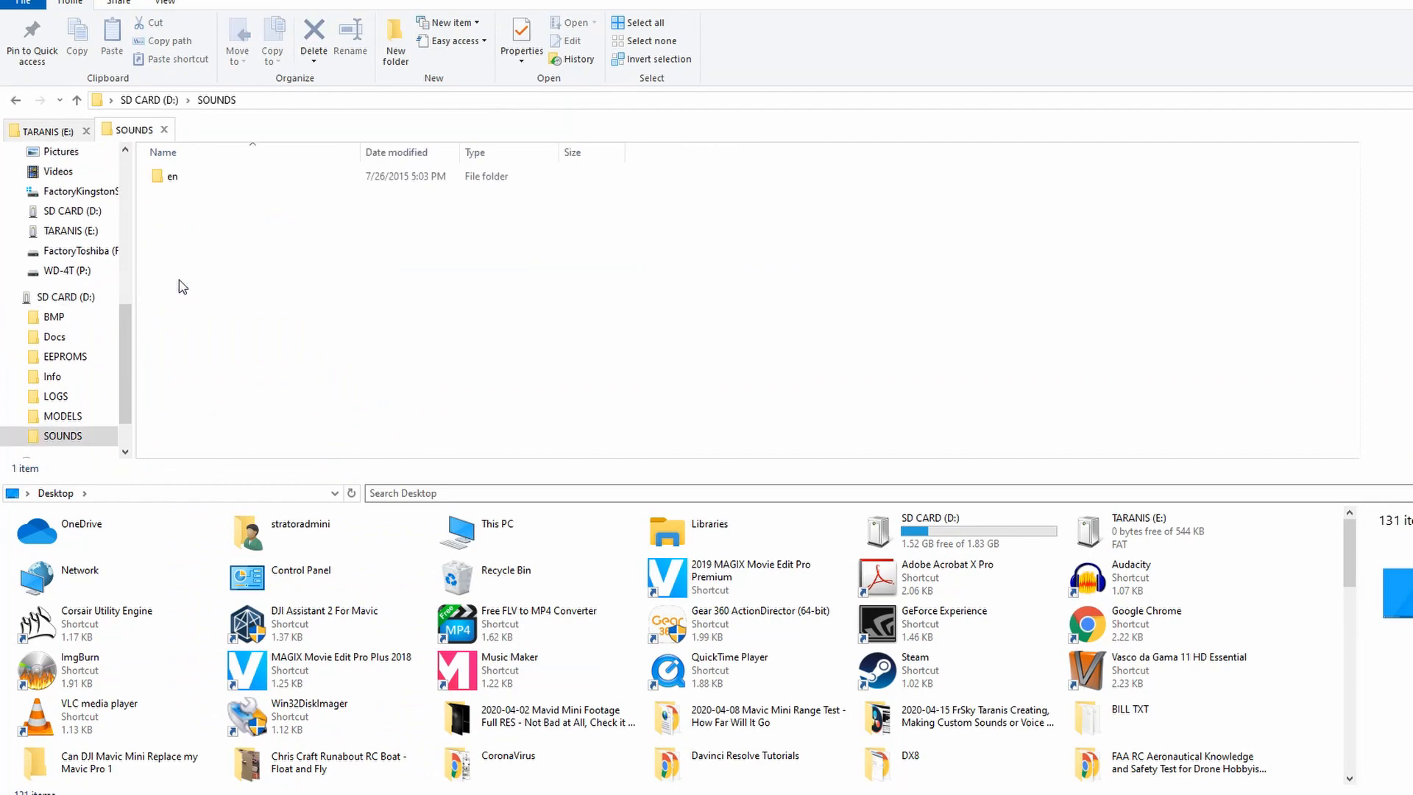
mouse_move(160, 182)
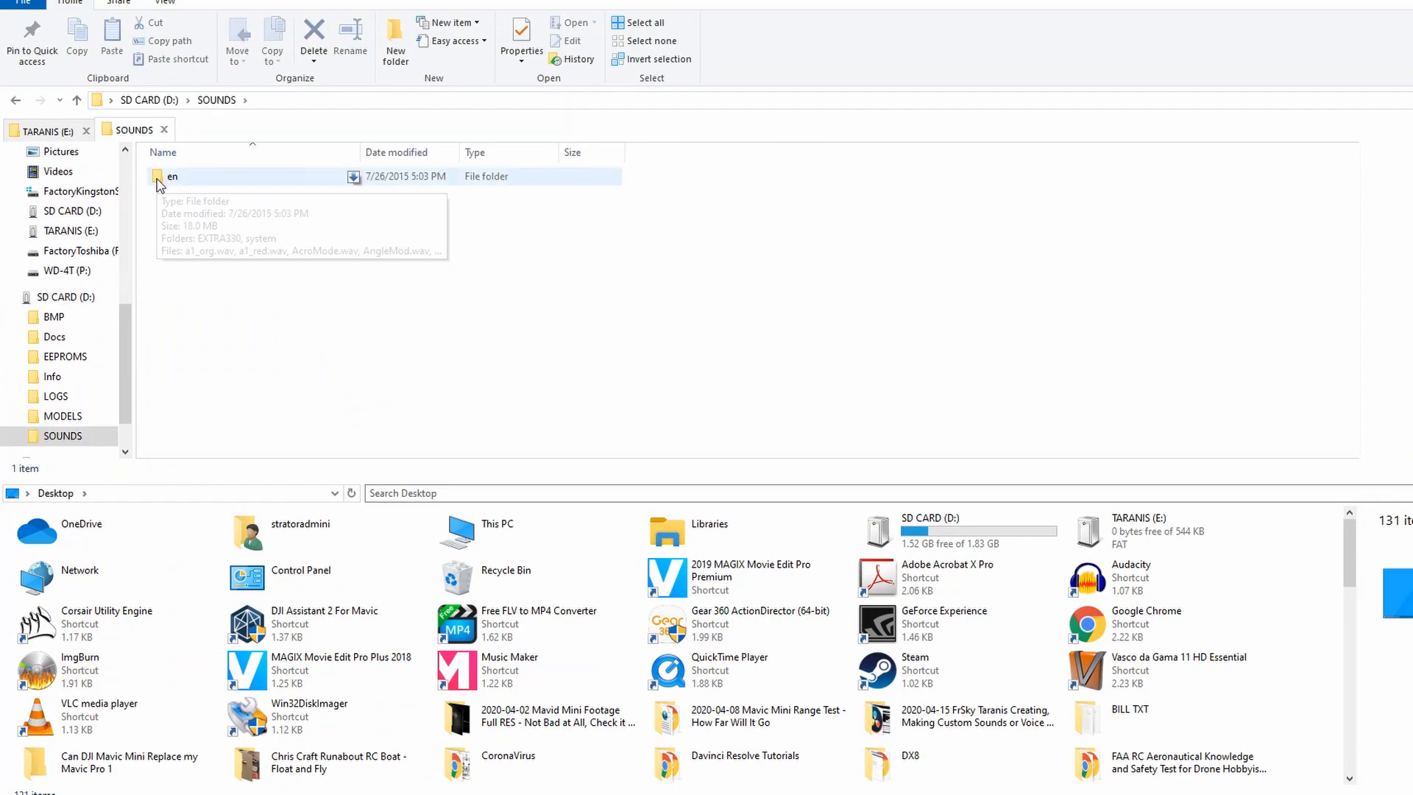
Open the SOUNDS\en folder on the SD card (D:) to view its WAV files.
double_click(172, 176)
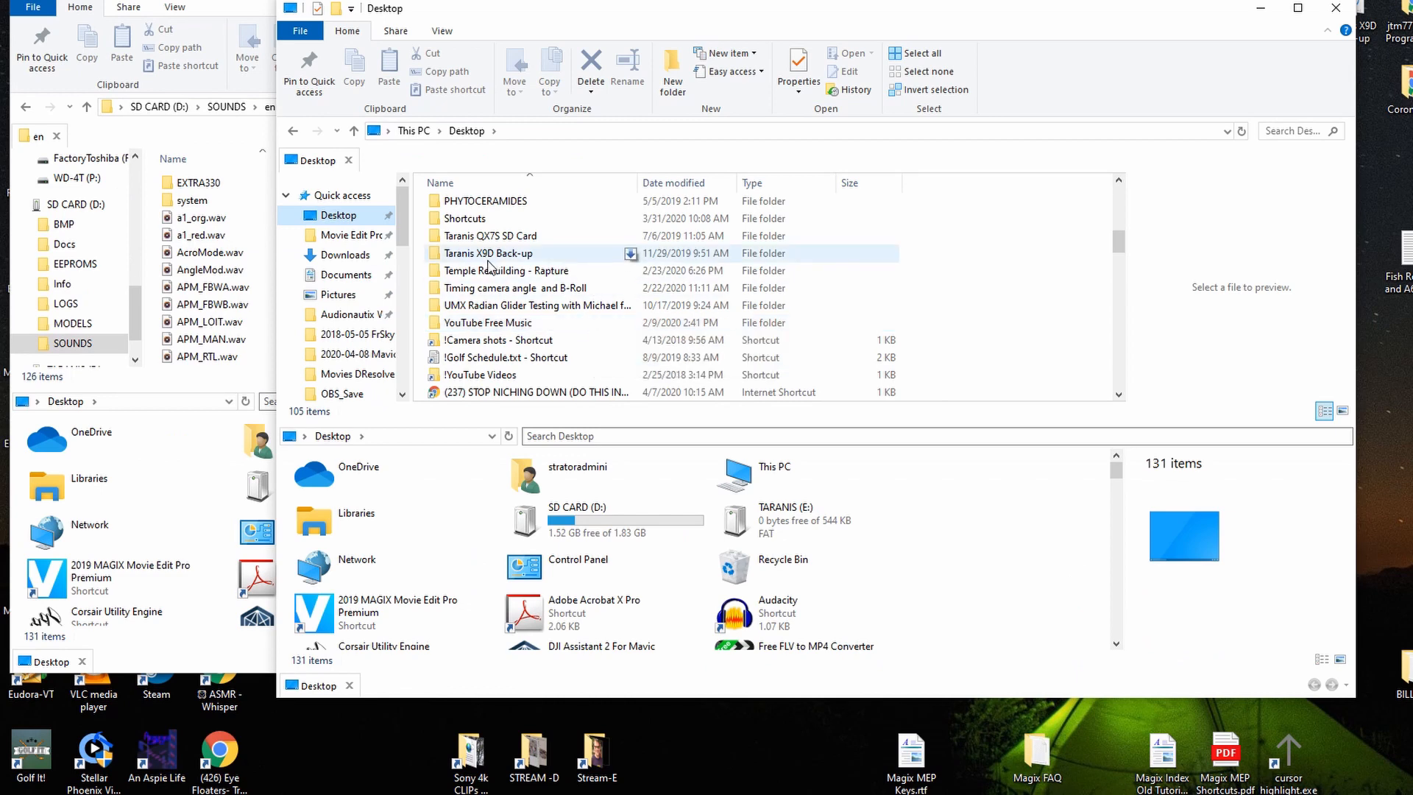
mouse_move(474, 259)
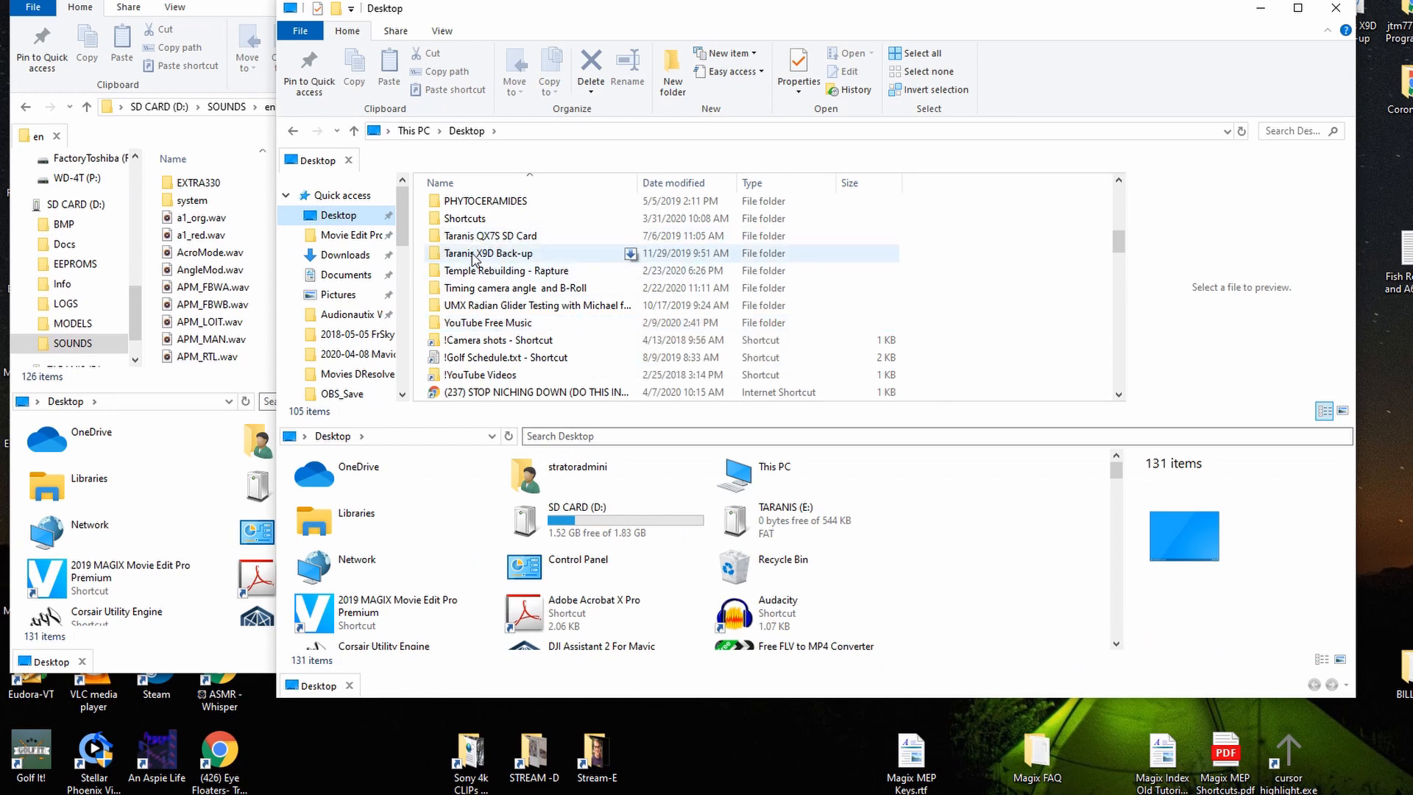
Open Taranis X9D Back-up > SOUNDS > en on the desktop in the second window.
double_click(486, 254)
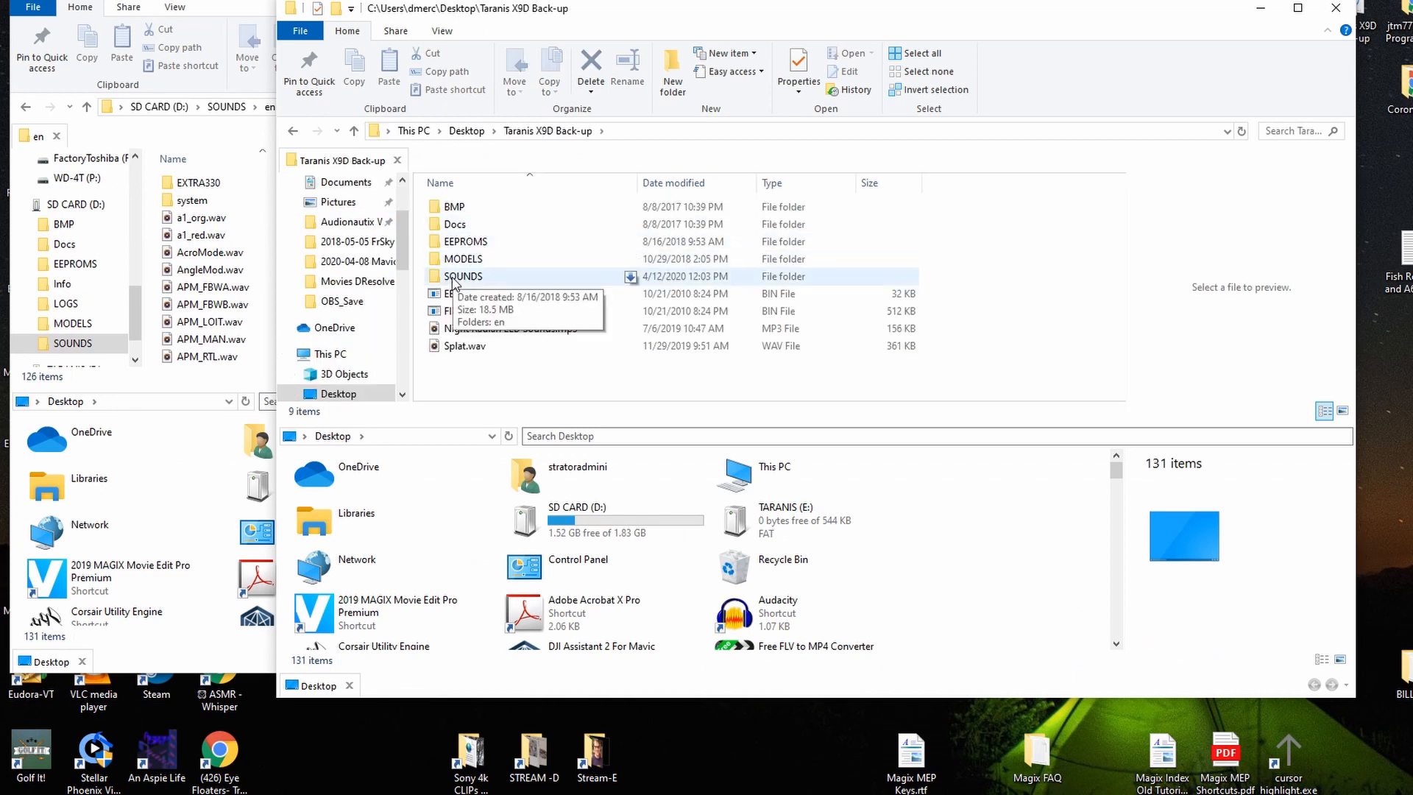
double_click(463, 276)
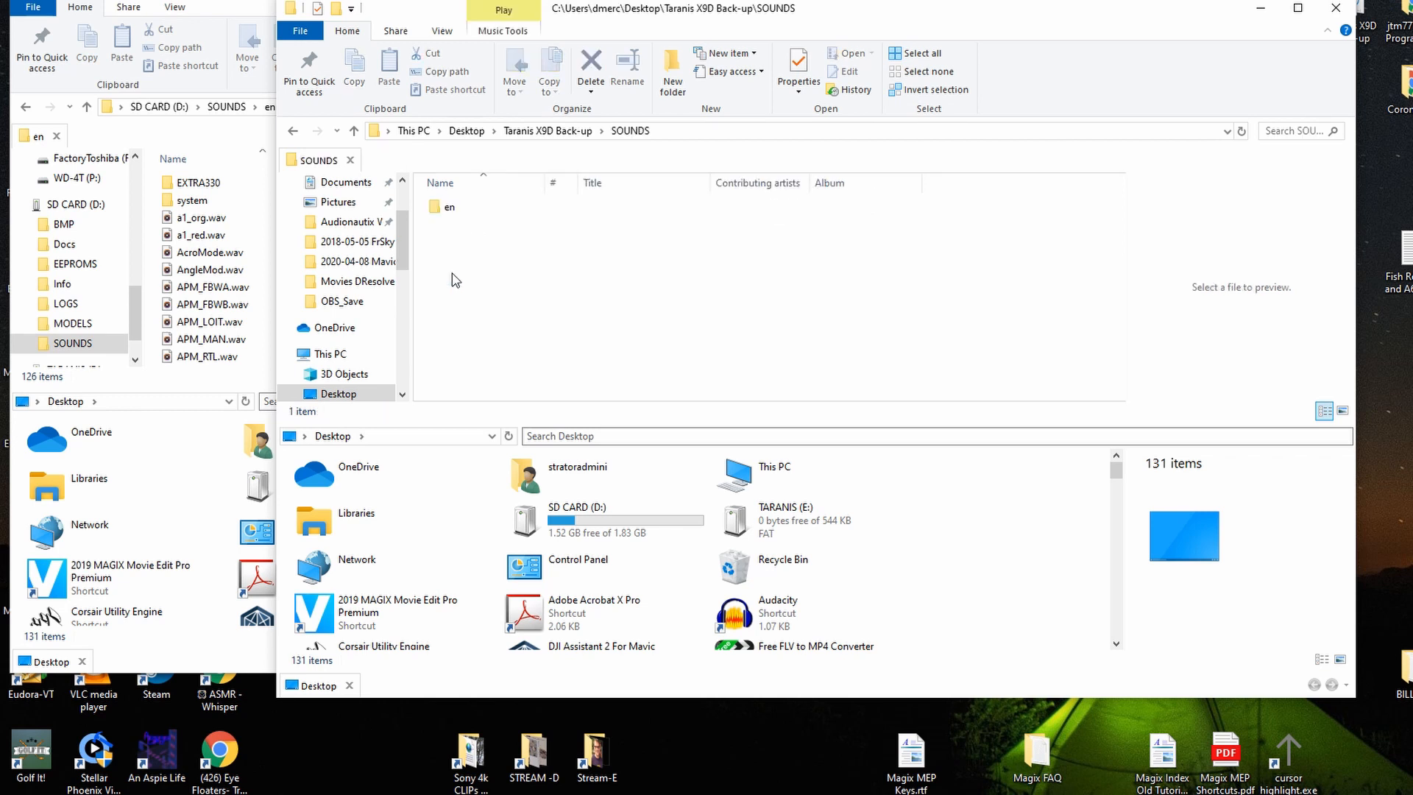
double_click(448, 206)
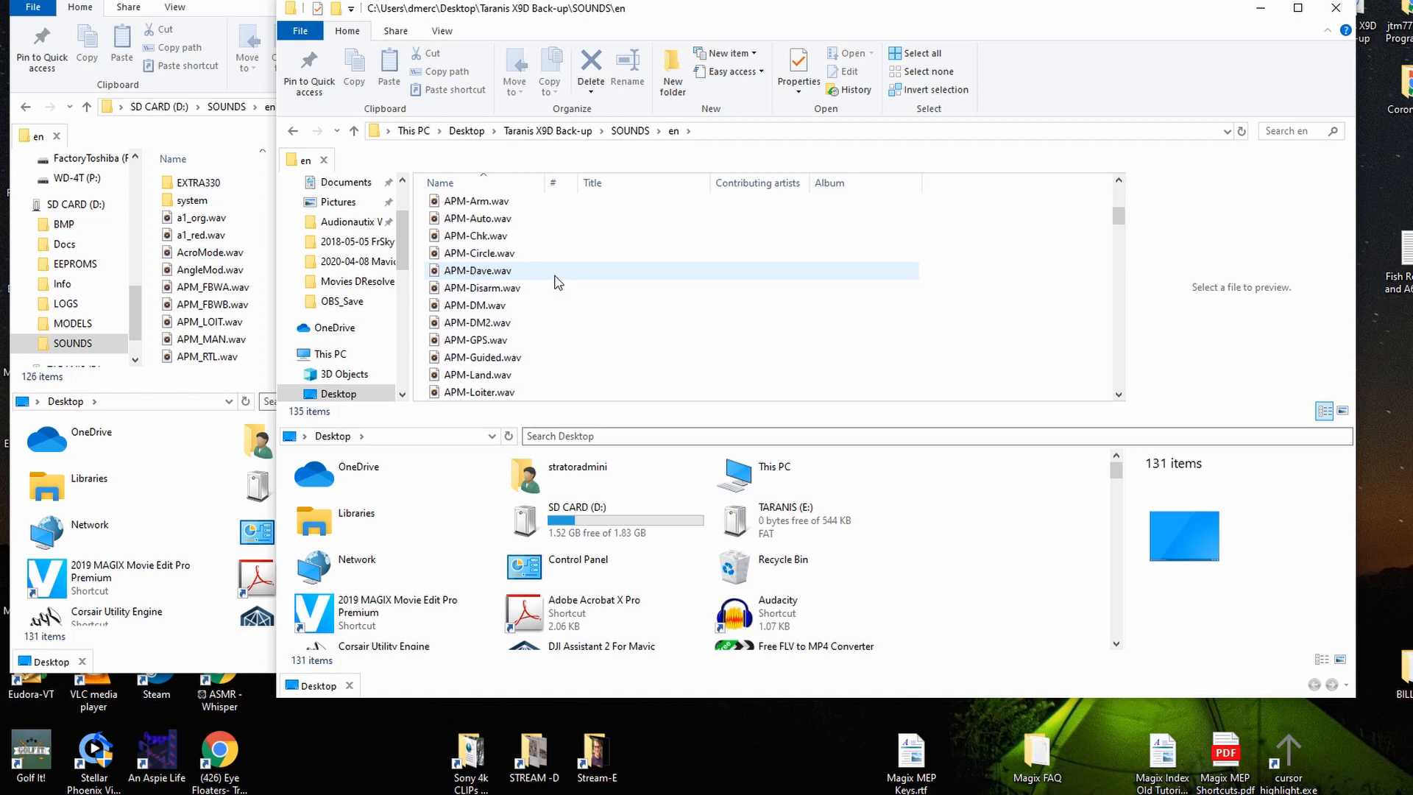
Copy CircMod.wav from the backup en folder into the SD card en folder.
scroll("down", 3)
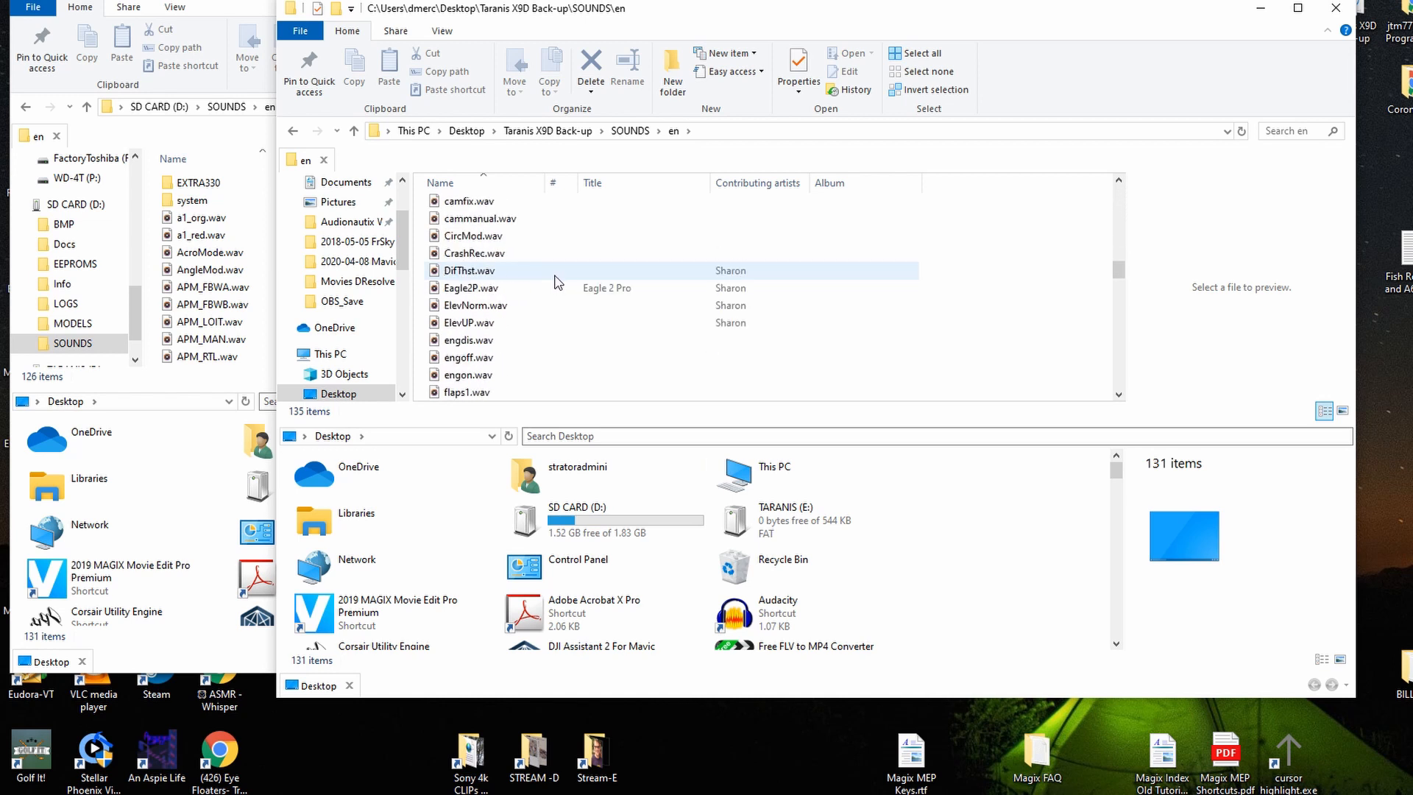
left_click(473, 235)
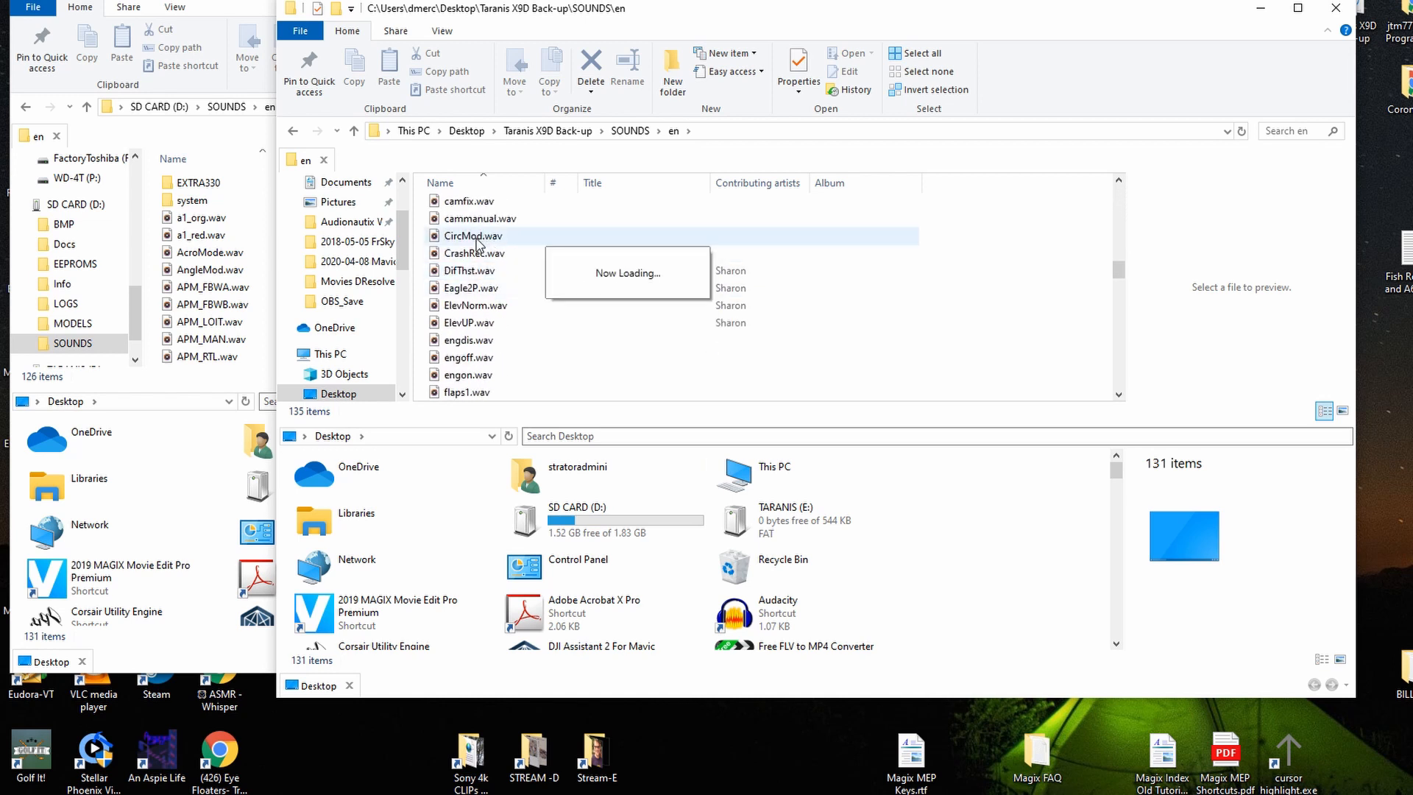
right_click(471, 236)
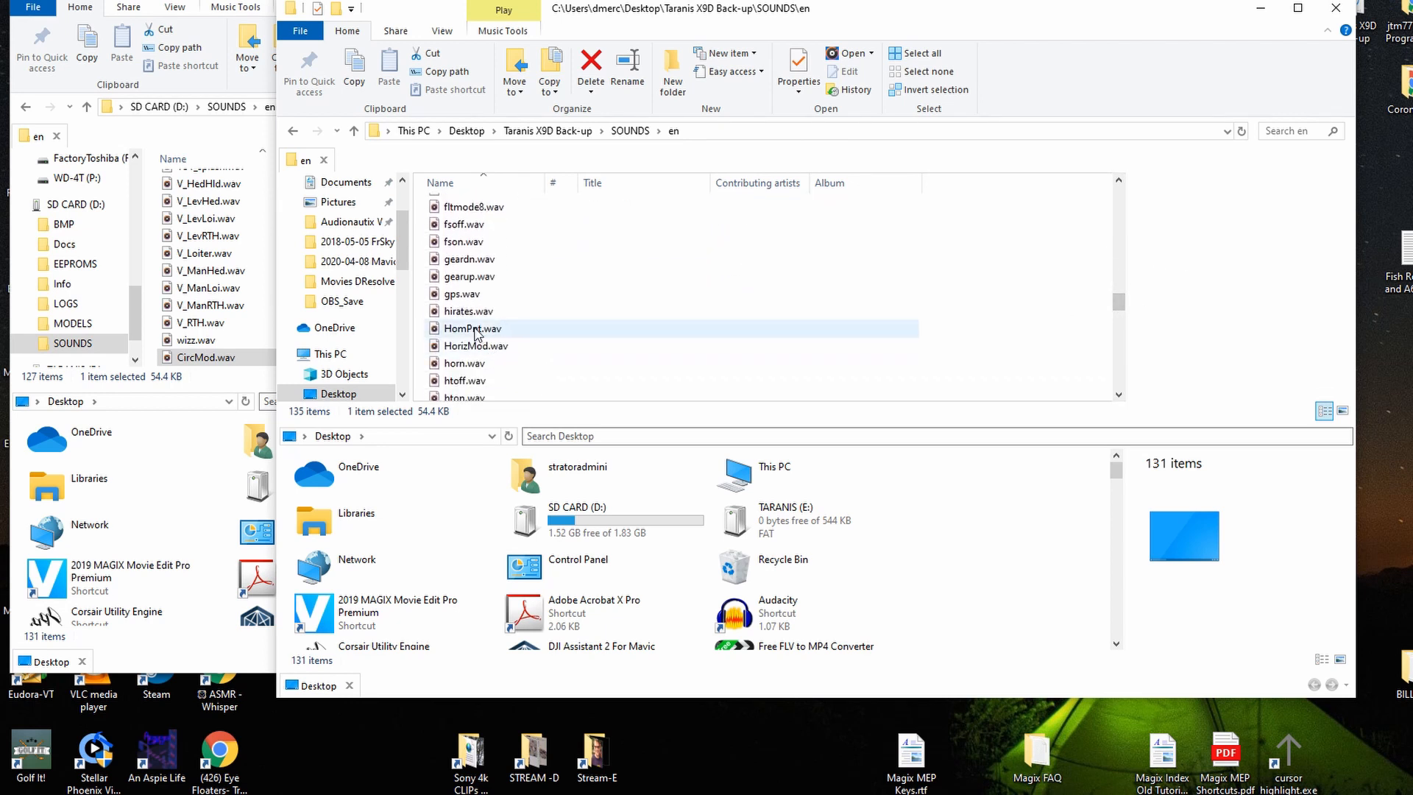
Right-drag HomPnt.wav into the SD card en folder and choose Copy here.
left_click_drag(469, 328, 217, 270)
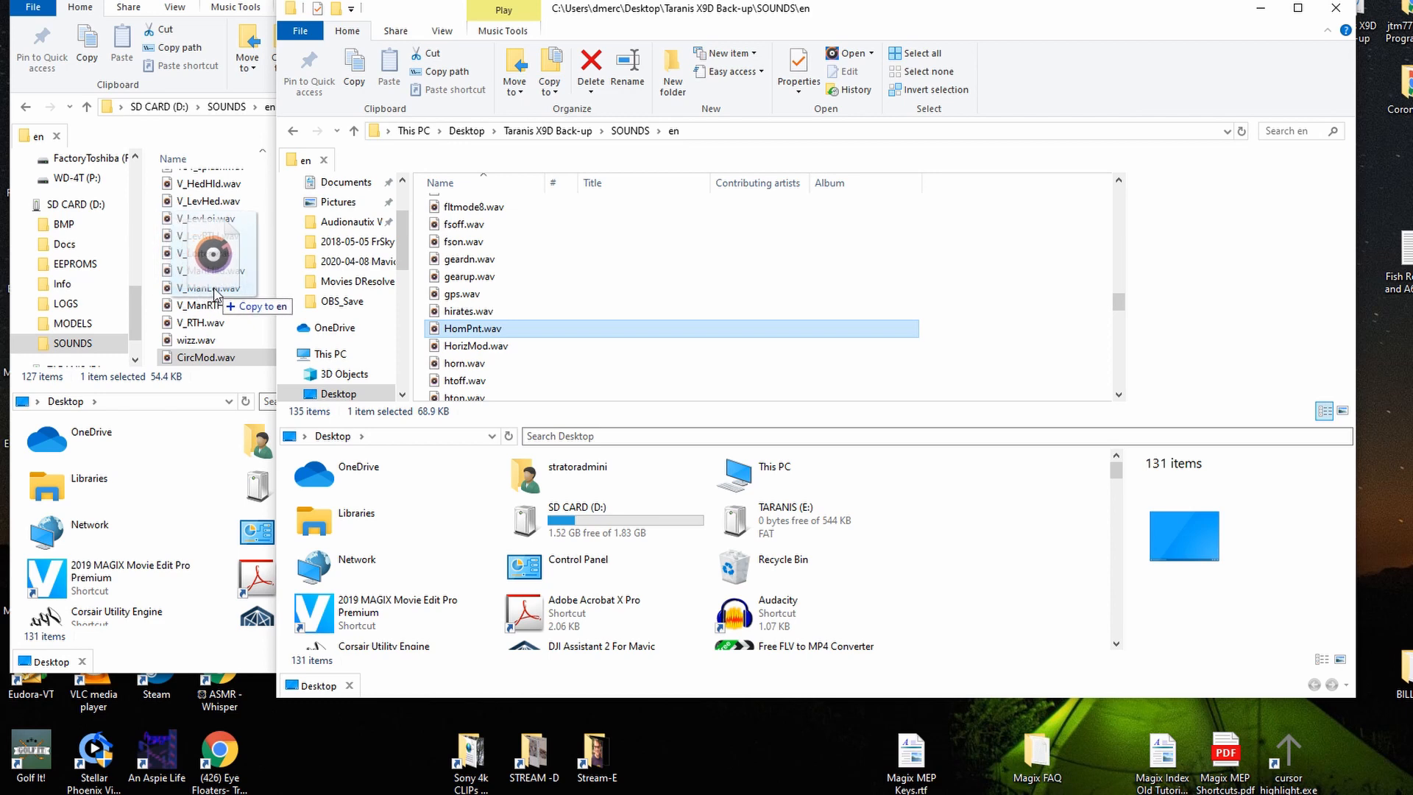
right_click(213, 294)
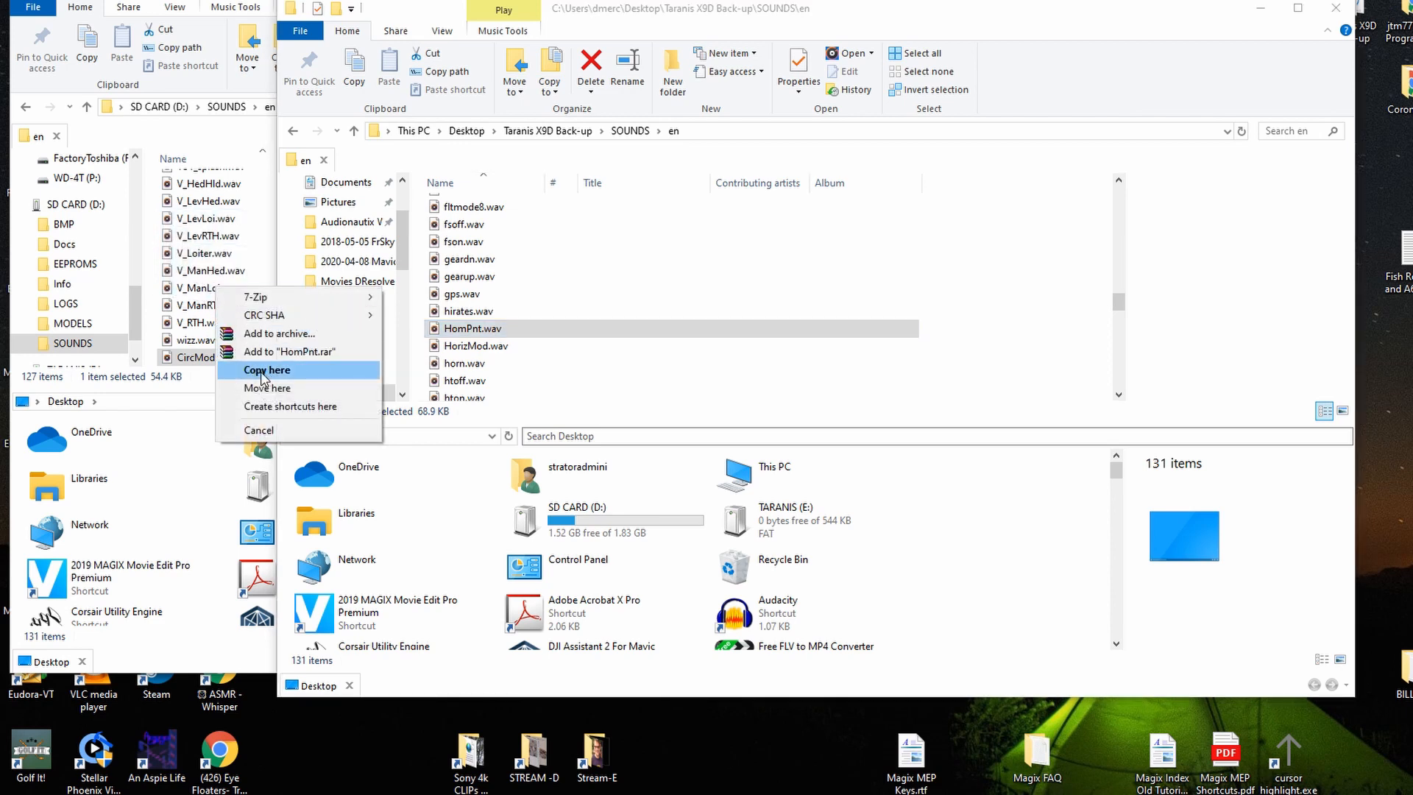
left_click(267, 369)
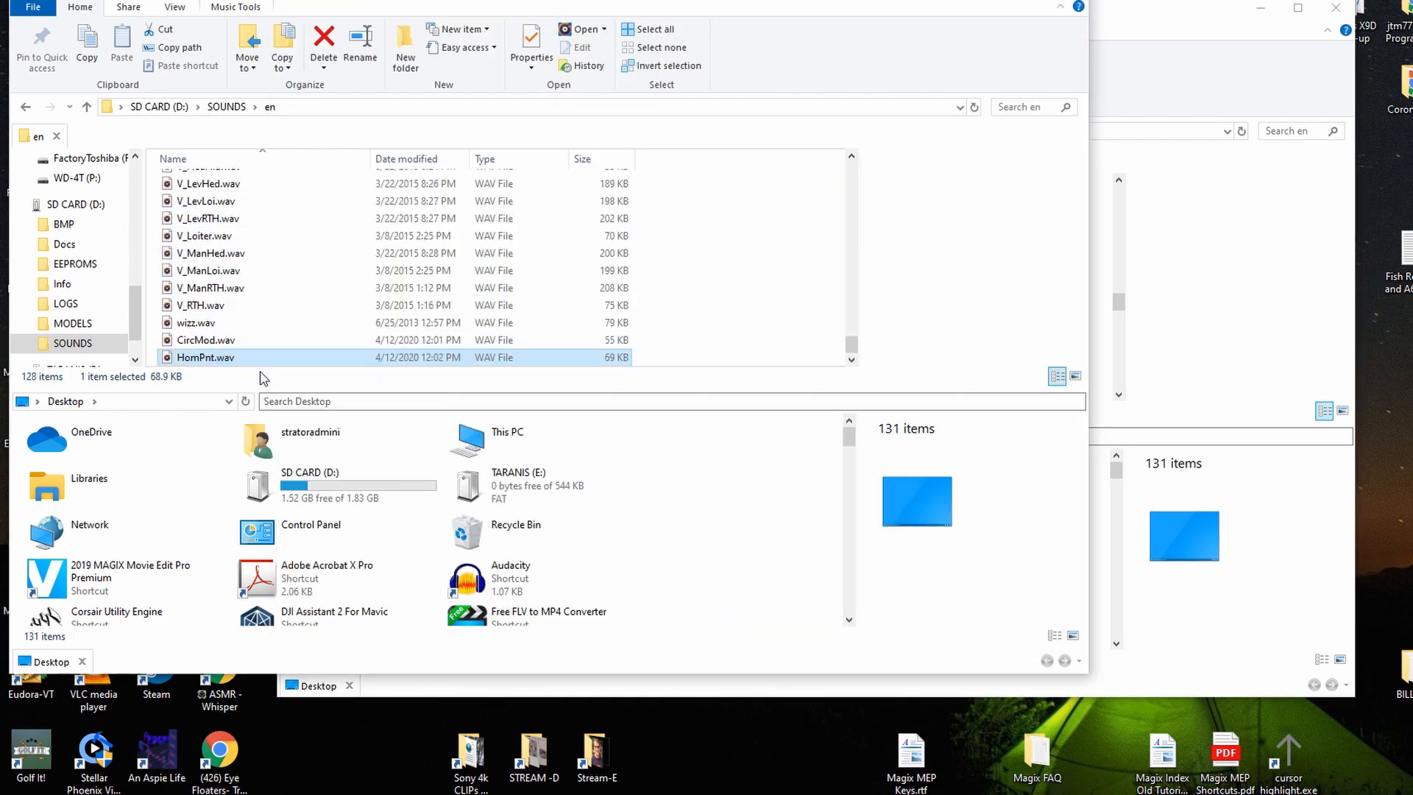